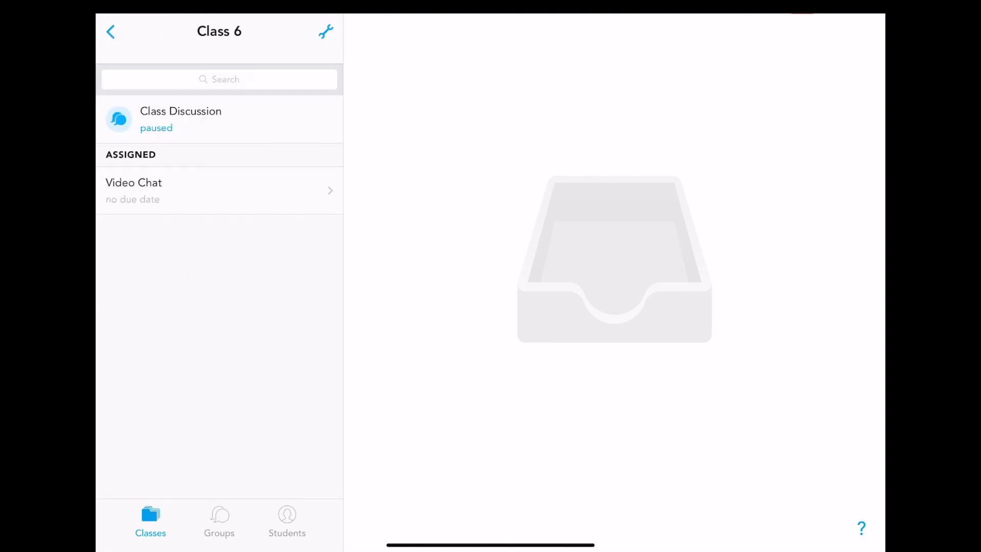
- Reach Class 6's class code and registration settings from the wrench menu's Class Settings
click(325, 32)
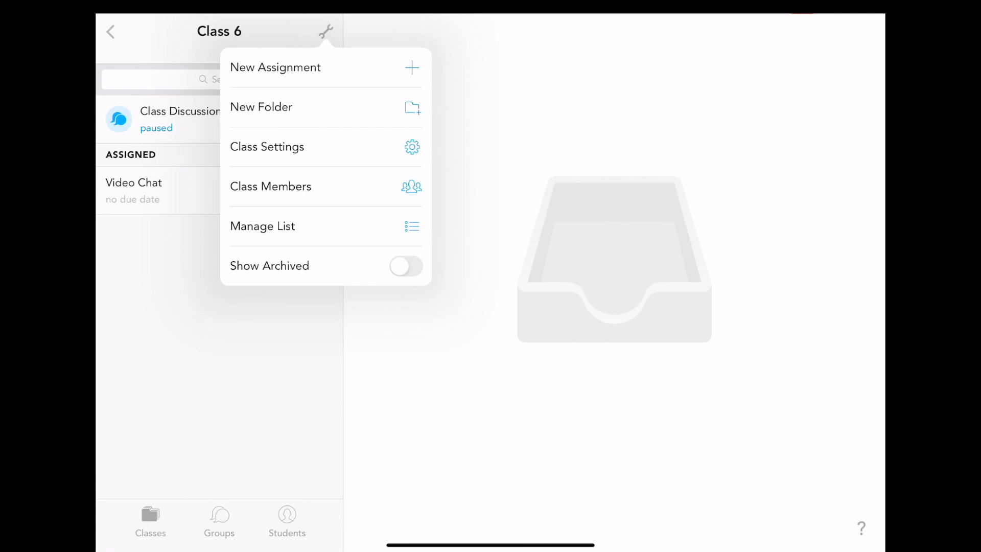
click(267, 147)
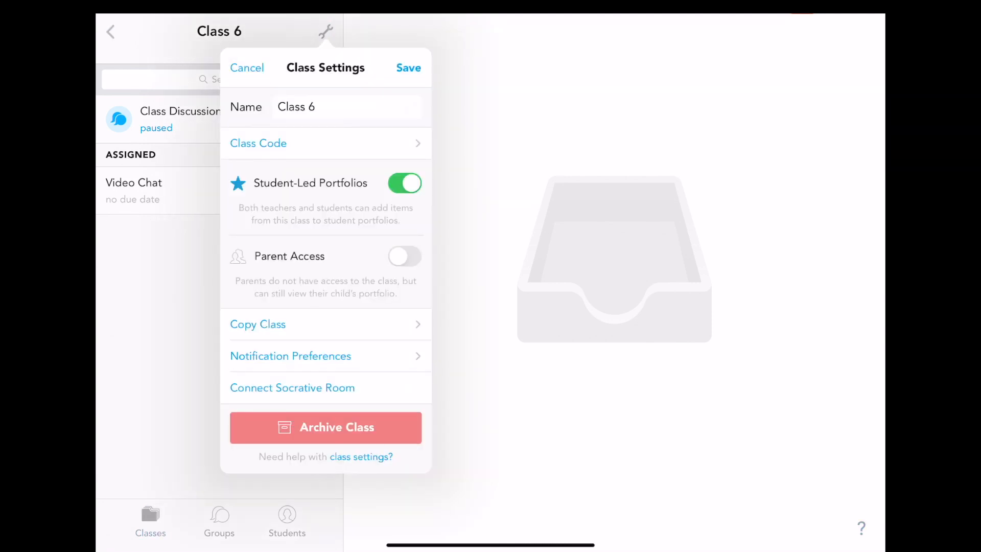
click(258, 143)
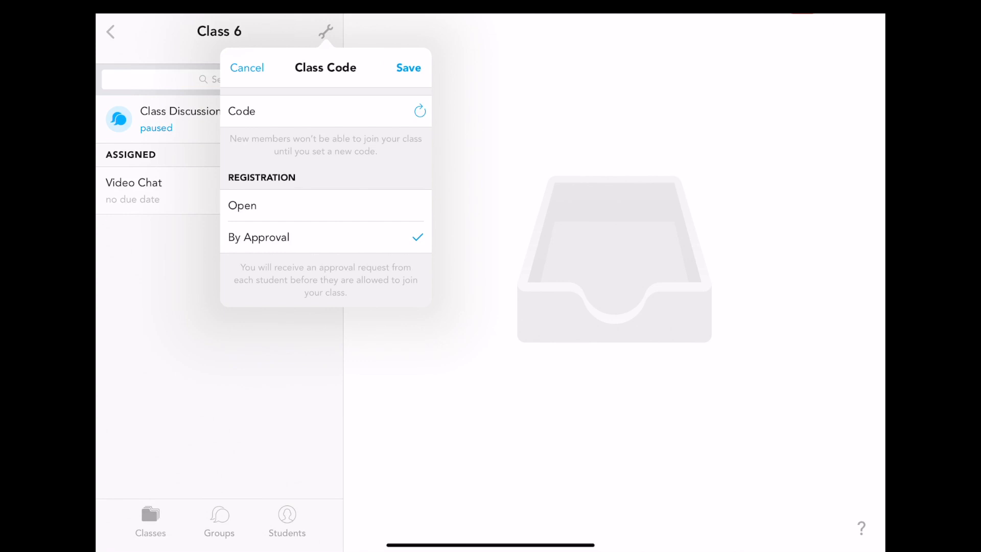
- Keep registration By Approval, generate the new class code NPYBR and save it
click(242, 205)
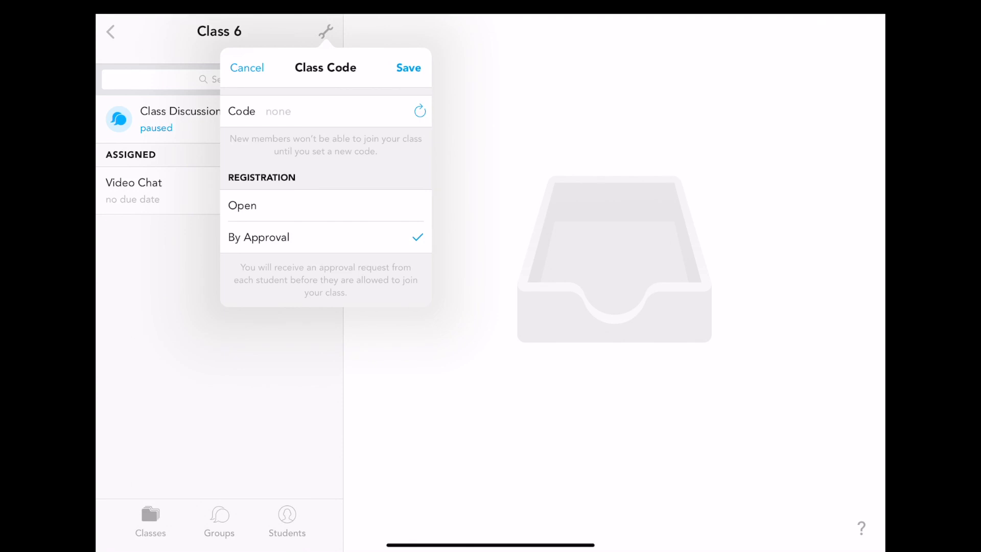
click(419, 111)
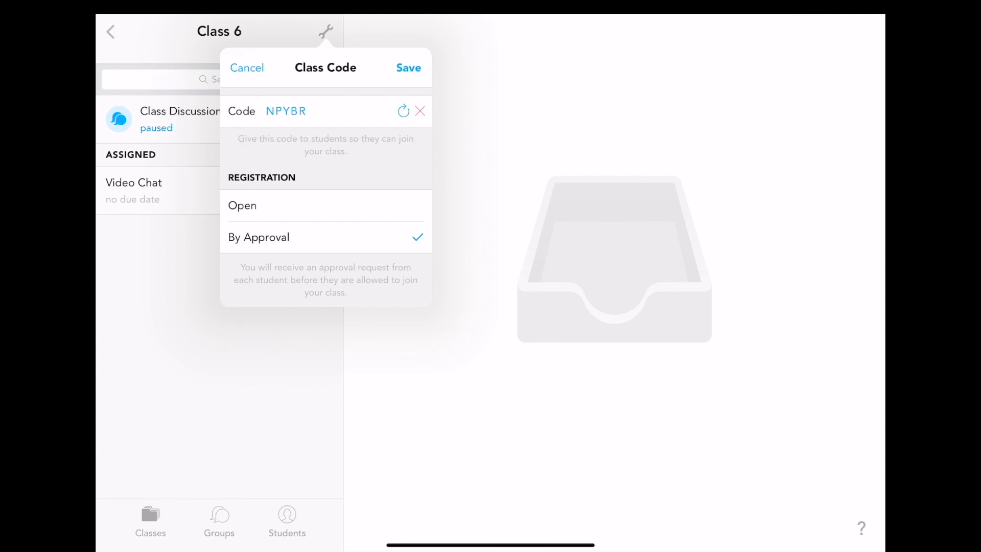
click(246, 67)
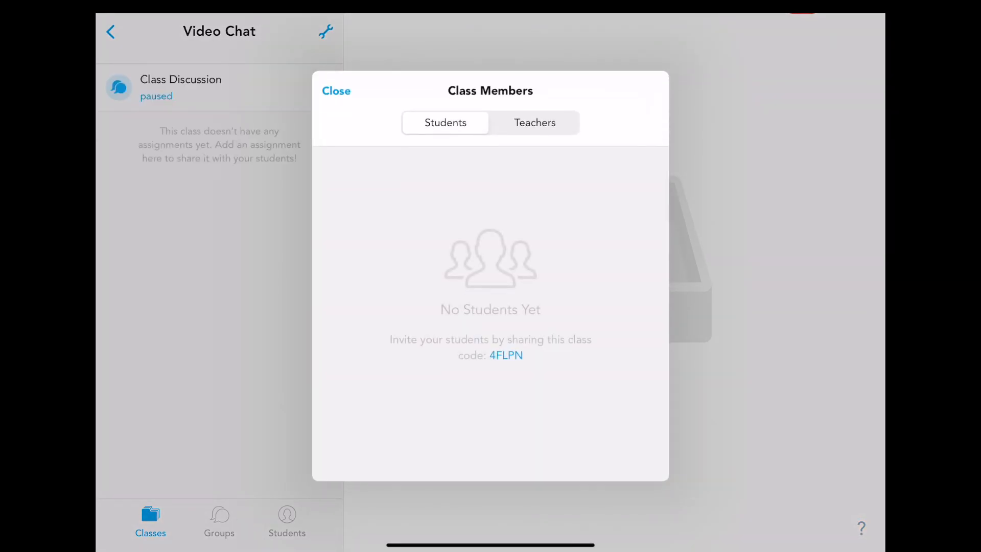
- Approve the pending co-teacher's join request on the Teachers list, then return to Students
click(535, 123)
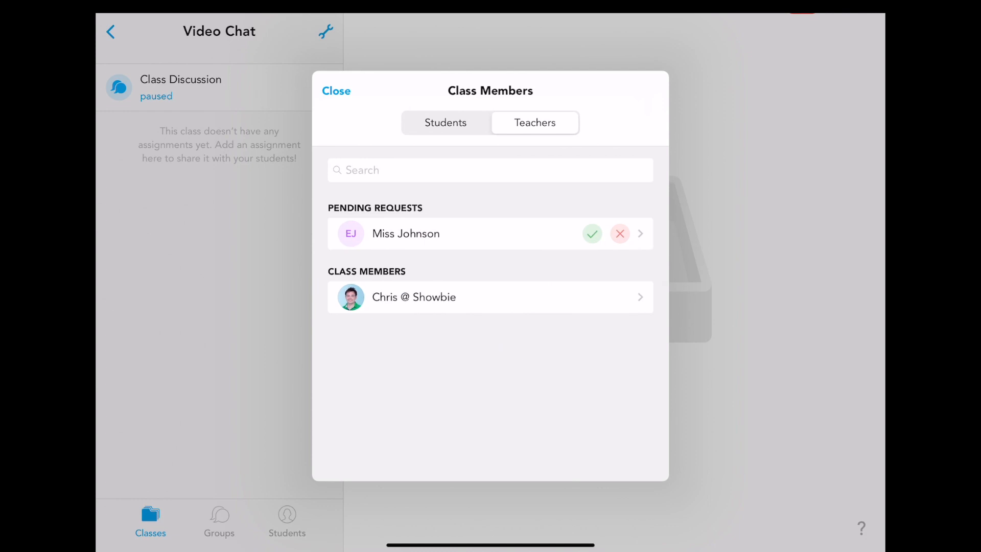
click(593, 233)
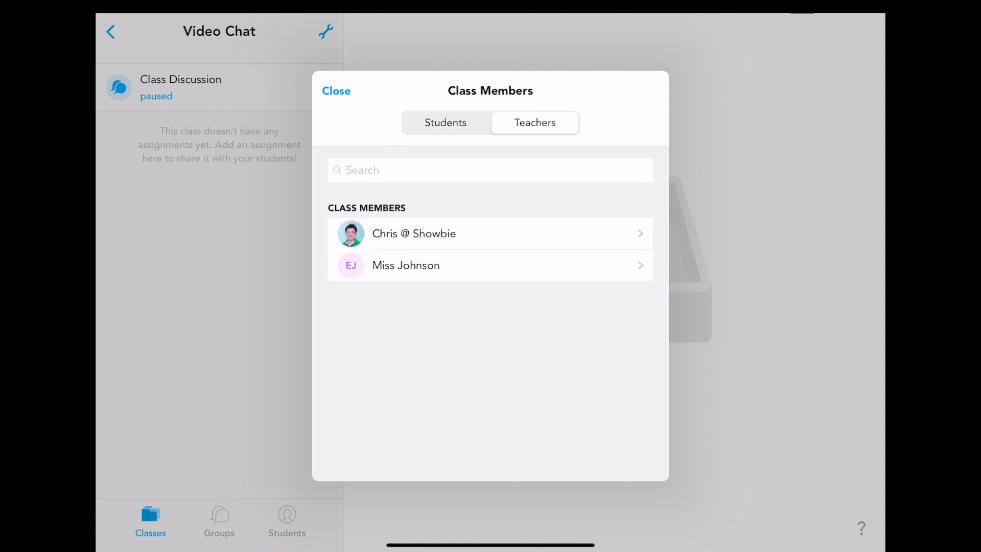
click(445, 122)
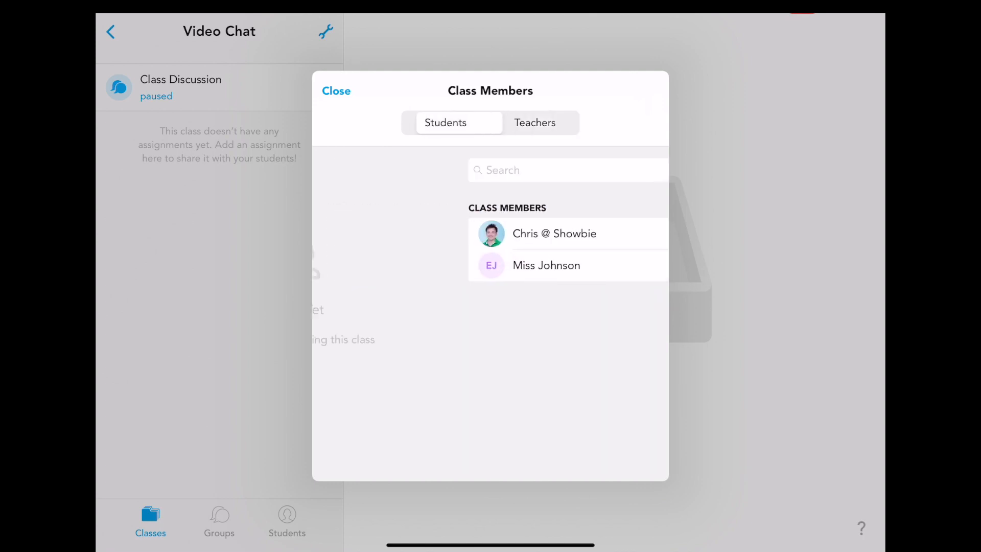
click(335, 91)
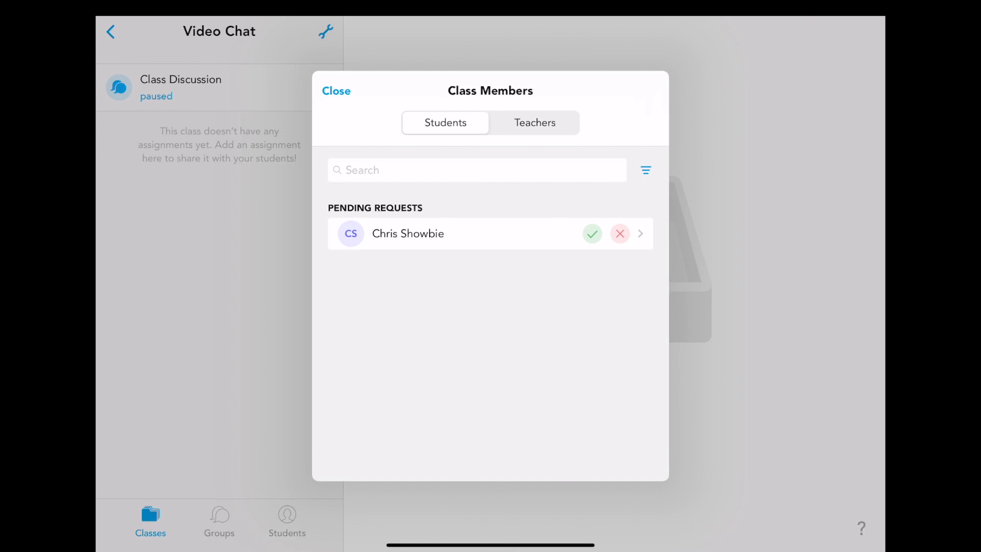
click(593, 233)
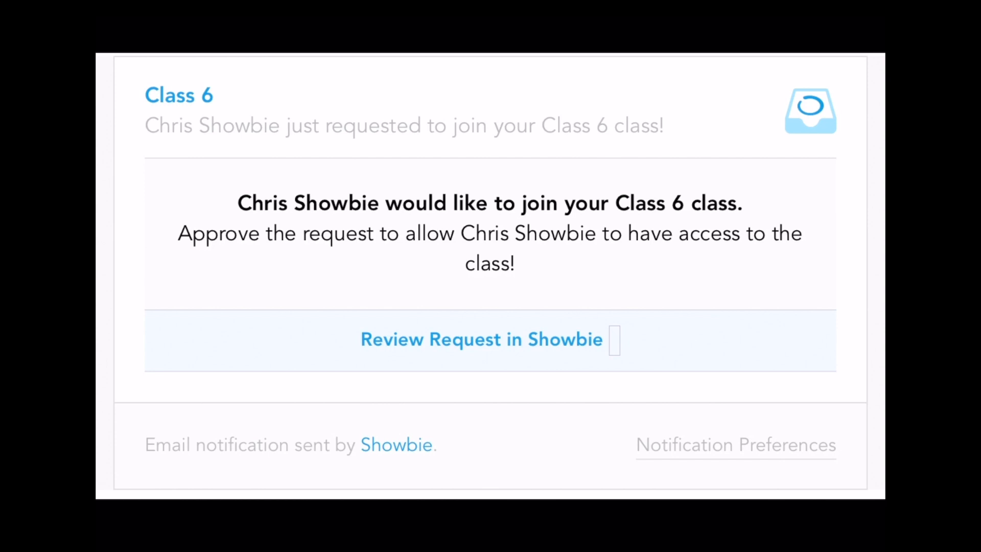
- Use the email's Review Request link to reopen the English class in Showbie
click(480, 339)
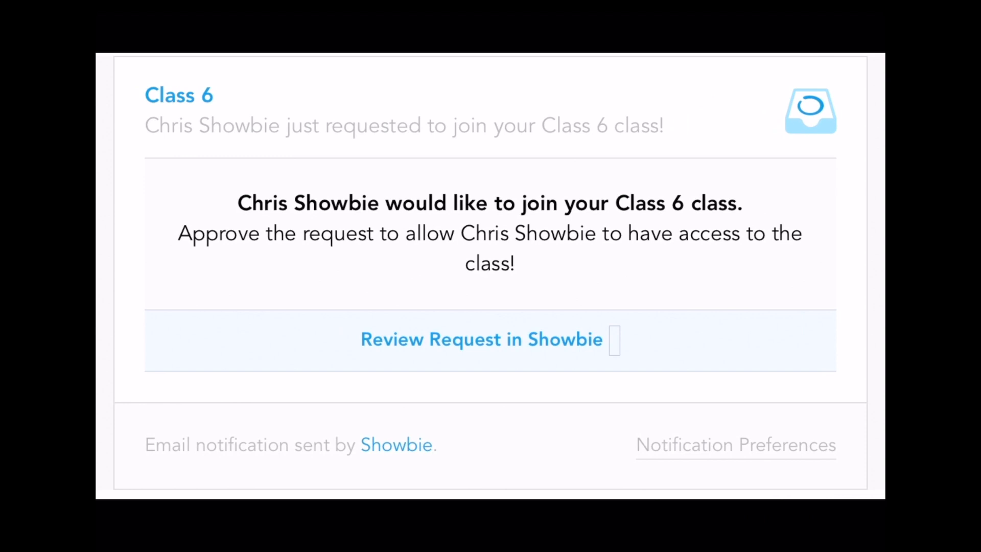
click(481, 339)
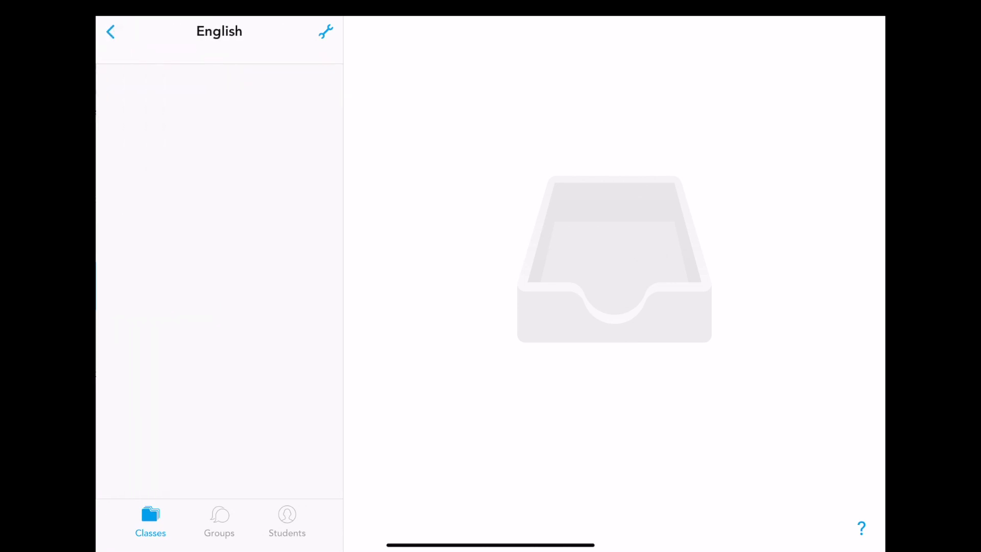
click(325, 31)
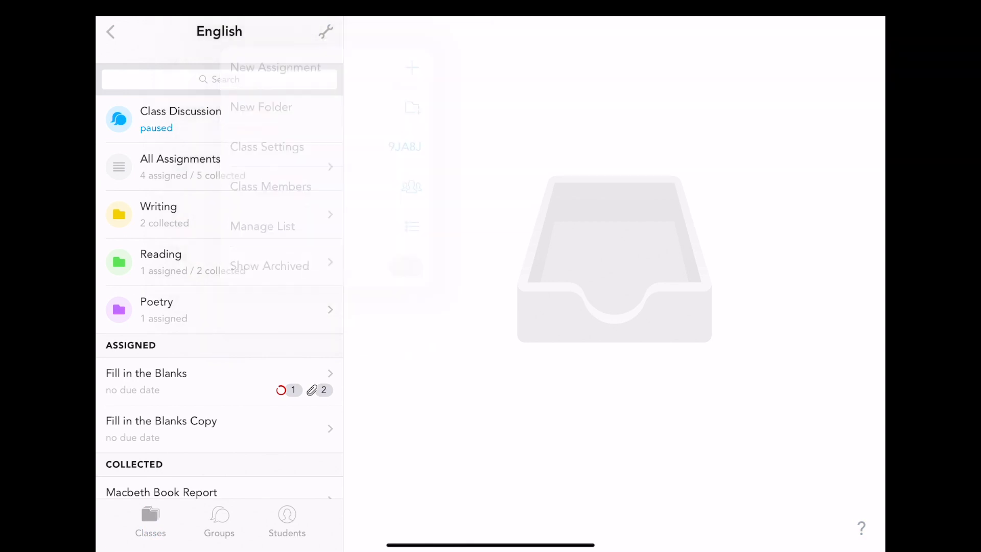
click(270, 186)
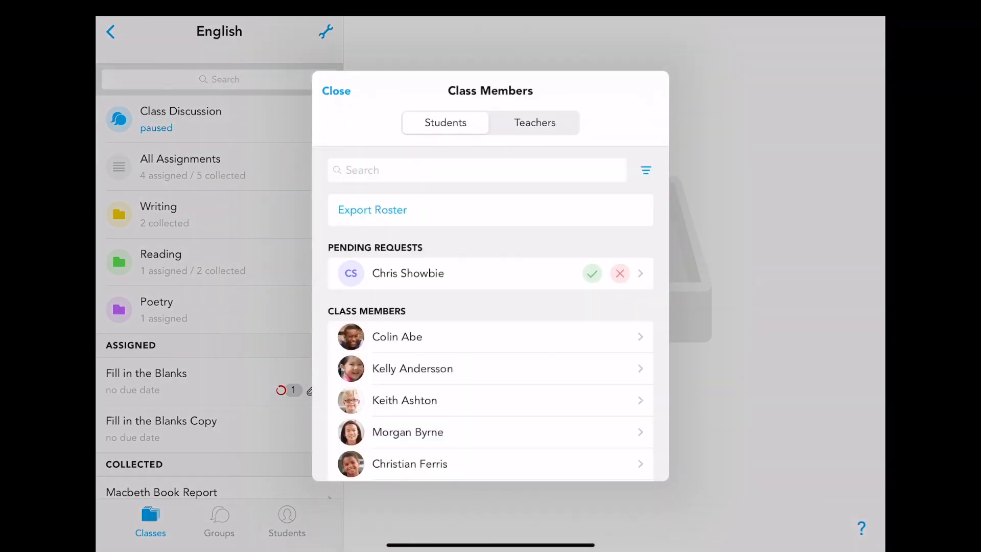
scroll(down, 3)
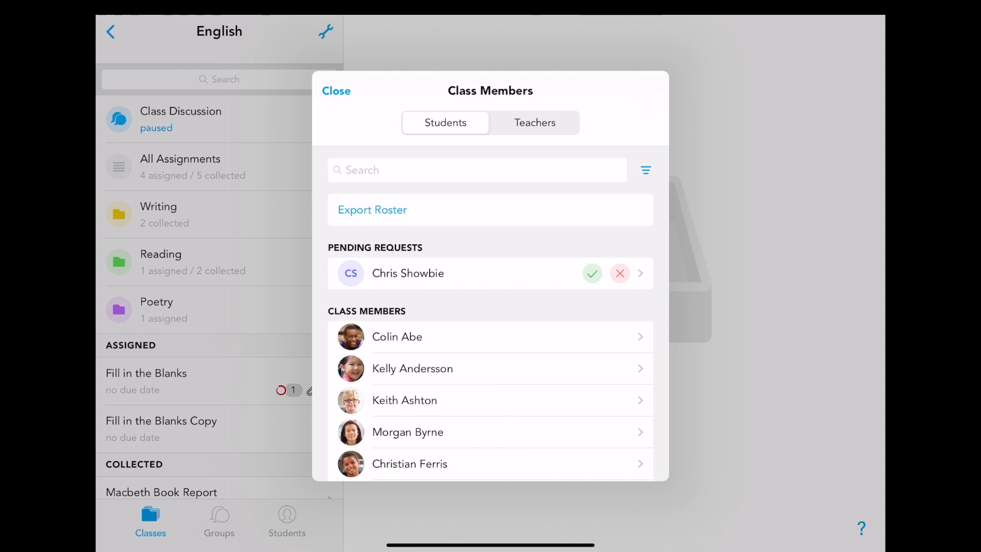
click(404, 401)
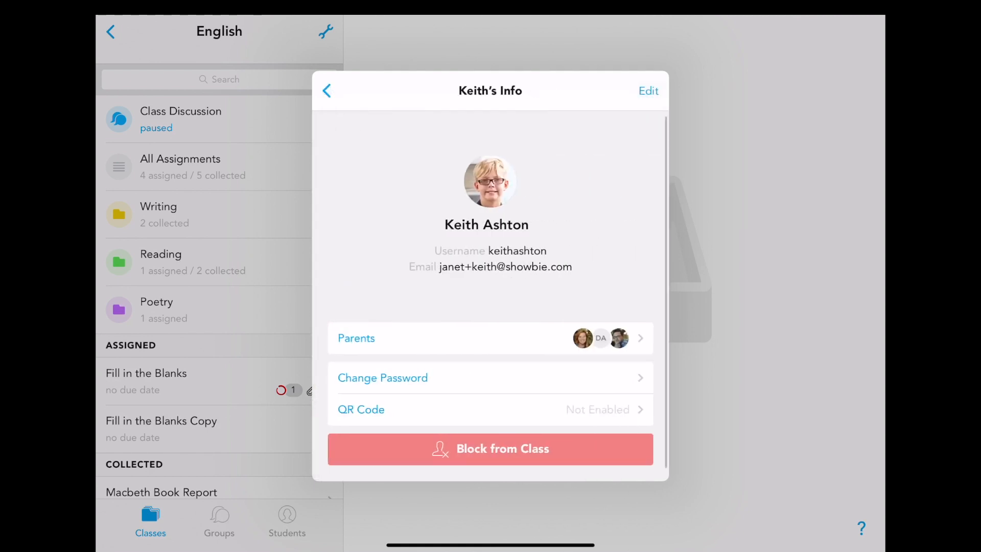
click(491, 450)
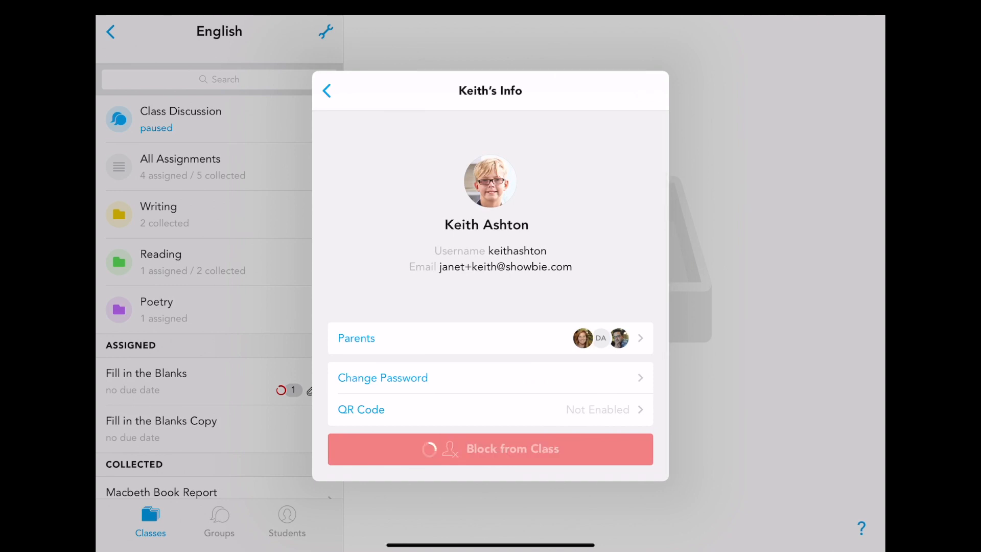
click(327, 90)
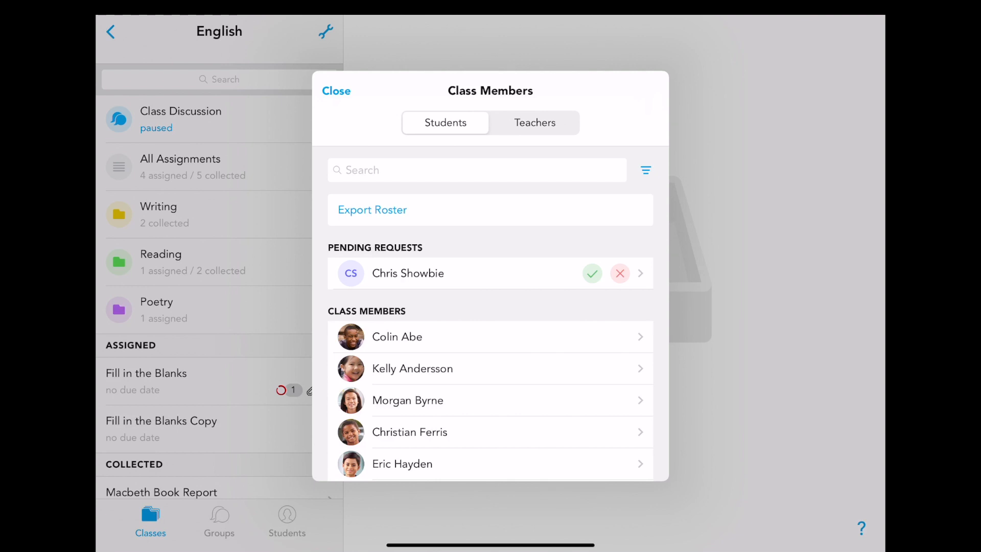
scroll(down, 3)
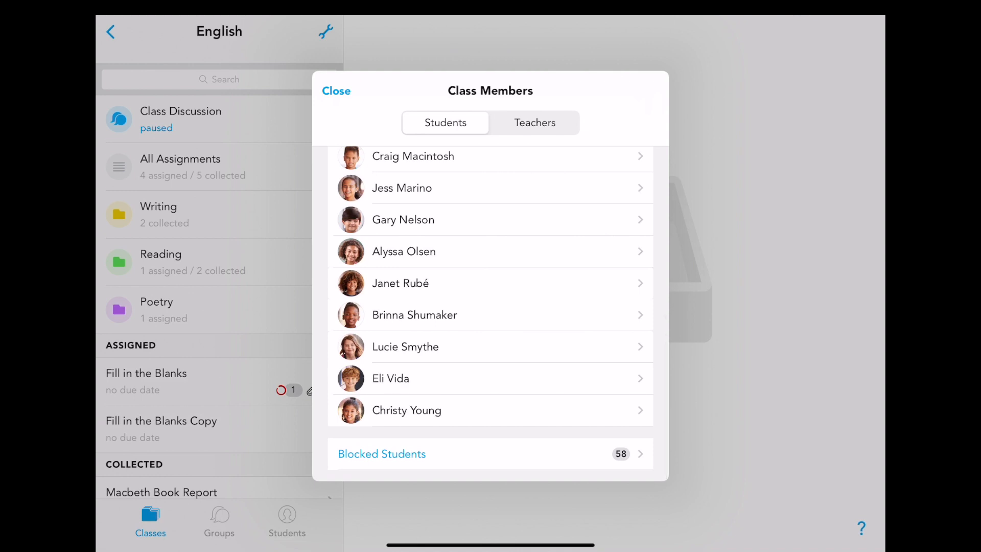
click(534, 123)
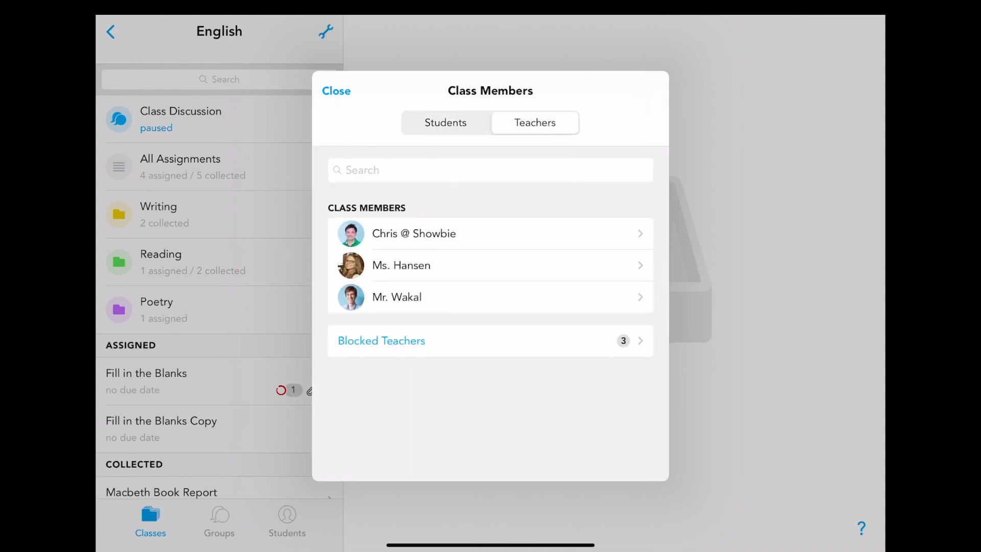